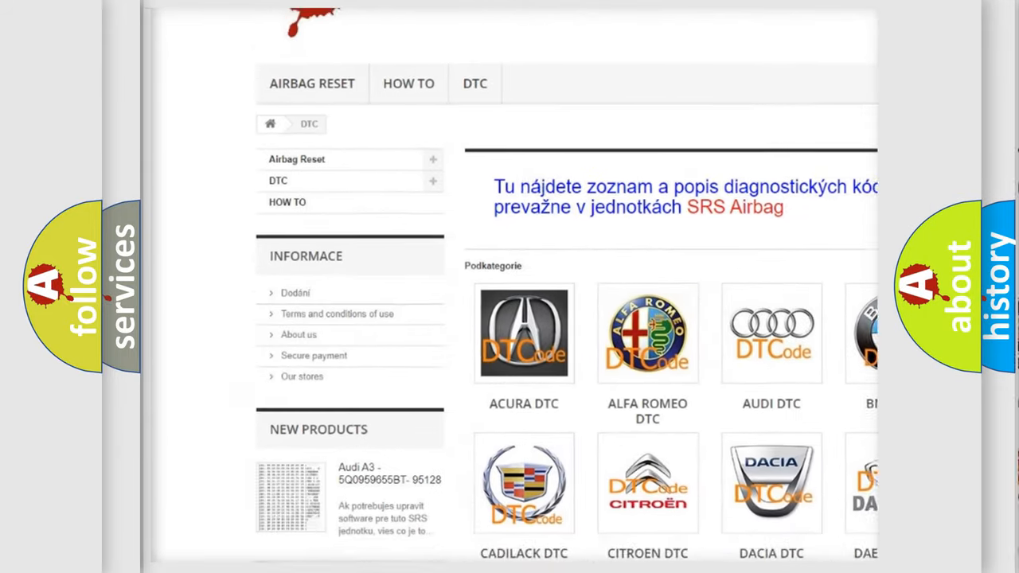
pyautogui.scroll(-3)
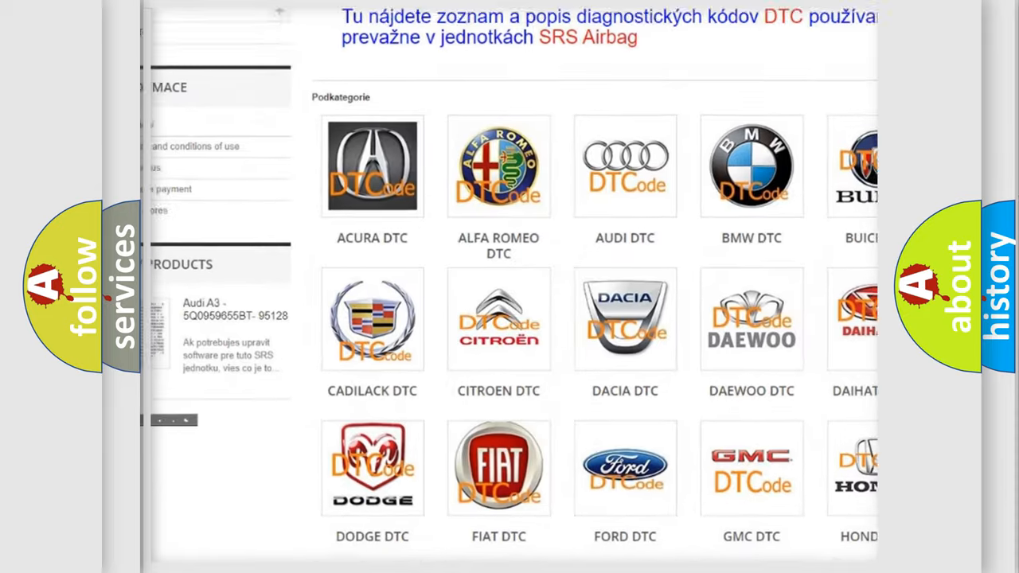
pyautogui.scroll(-3)
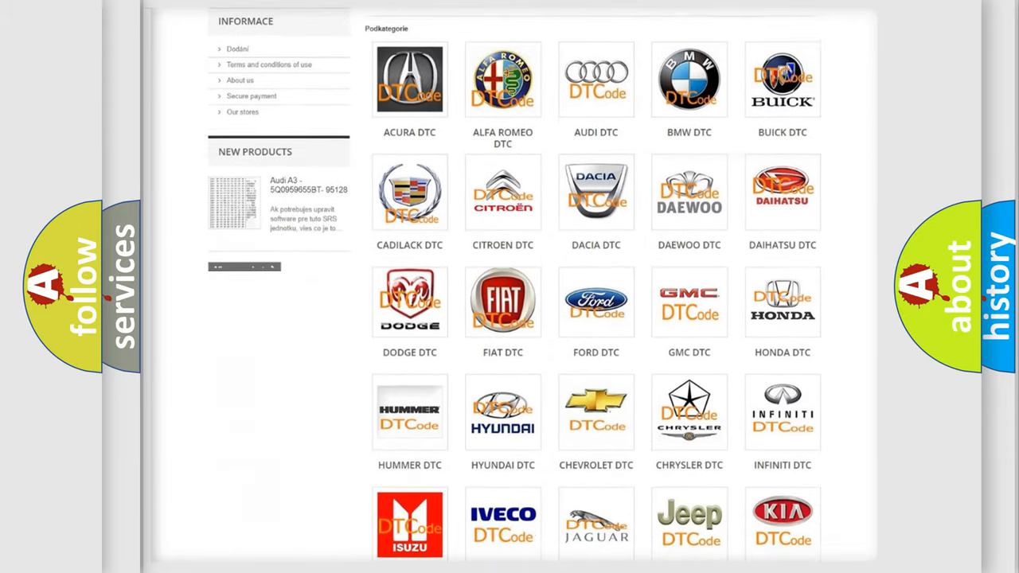
pyautogui.scroll(-3)
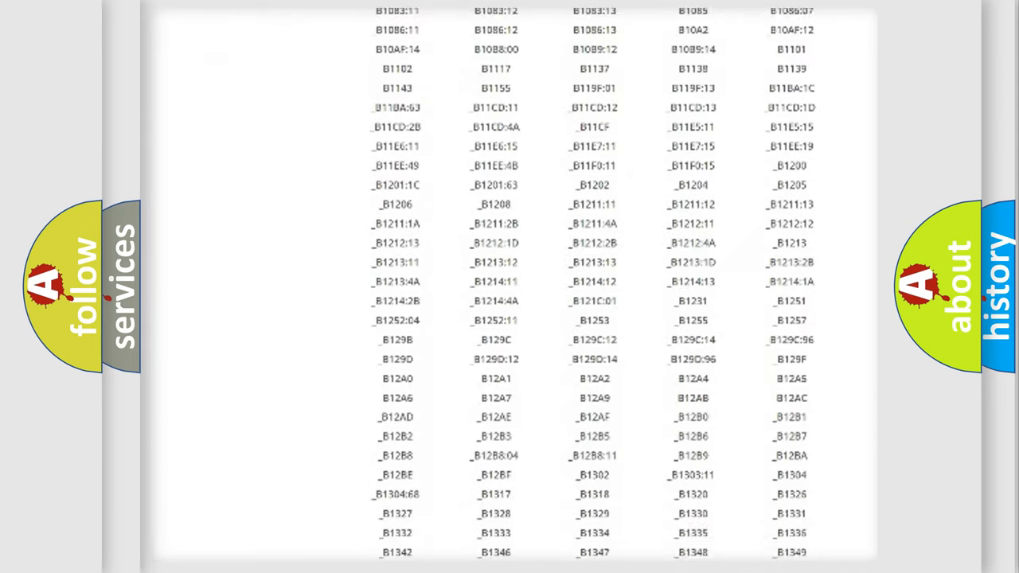
pyautogui.scroll(-3)
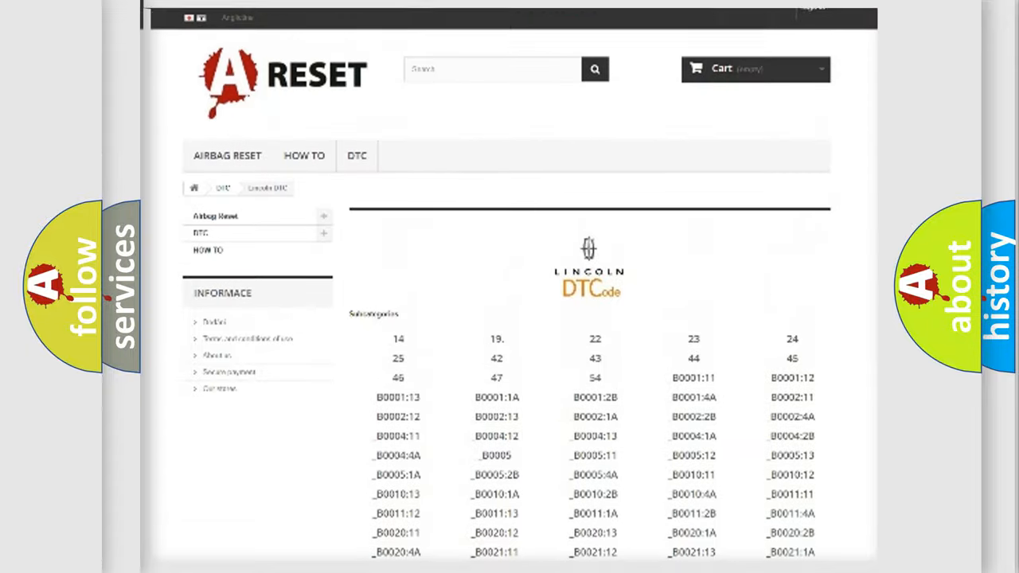
pyautogui.scroll(3)
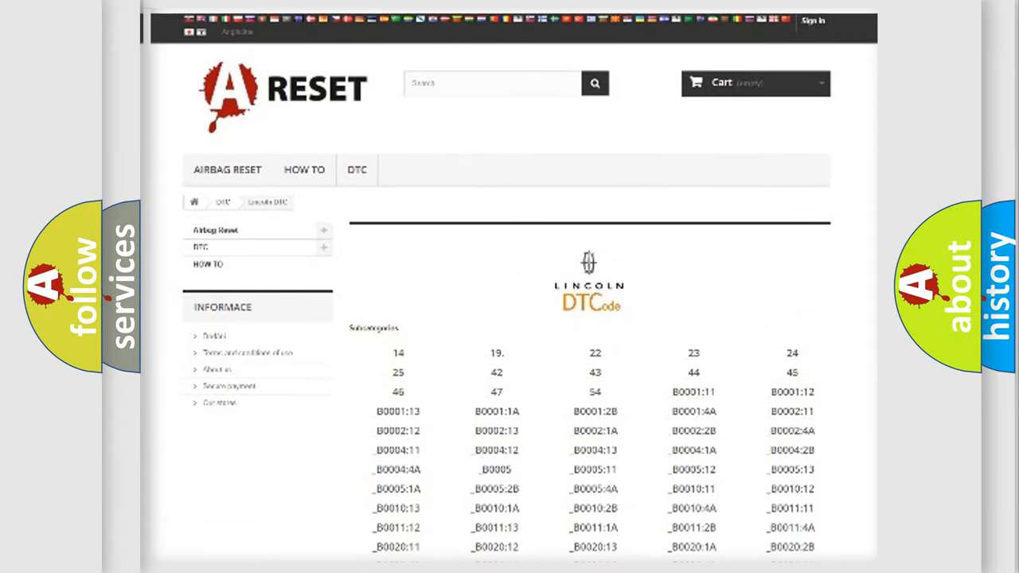